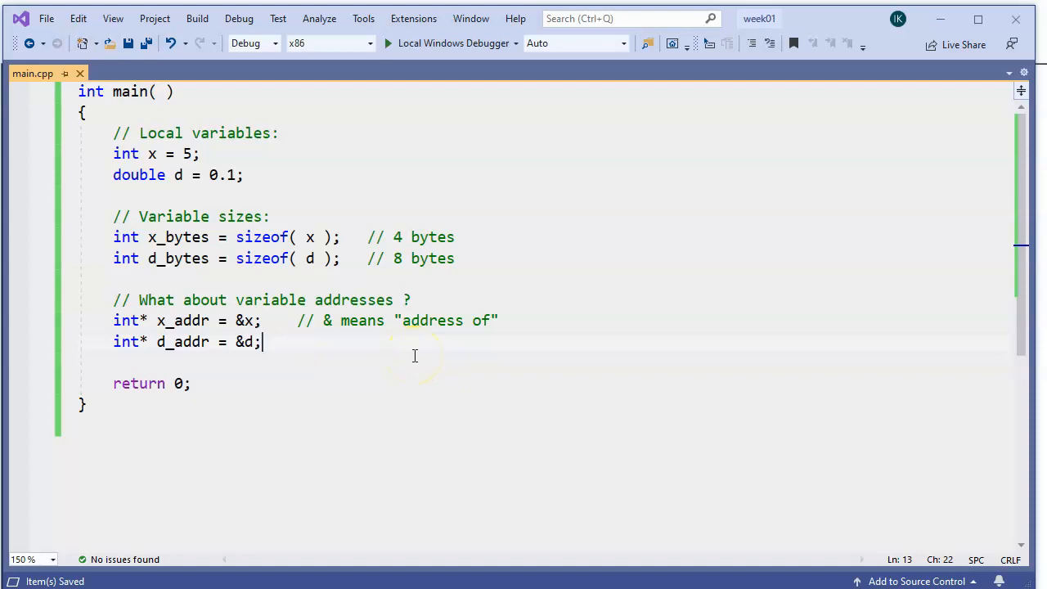
# Add std::cout lines printing x_addr and d_addr, each followed by "\n", before return 0.
pyautogui.write('std')
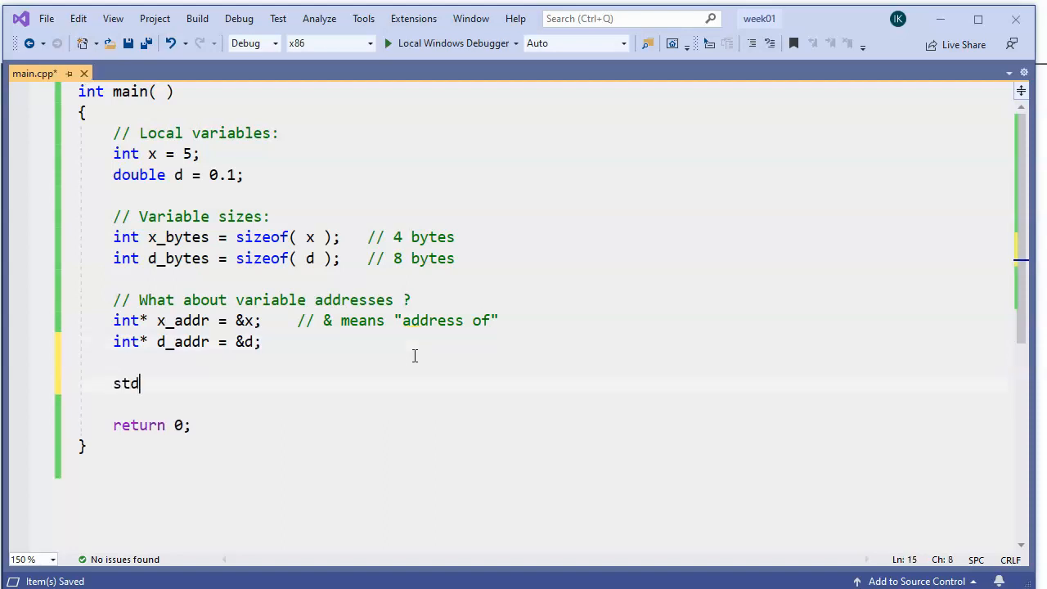
pyautogui.write('::cout <<')
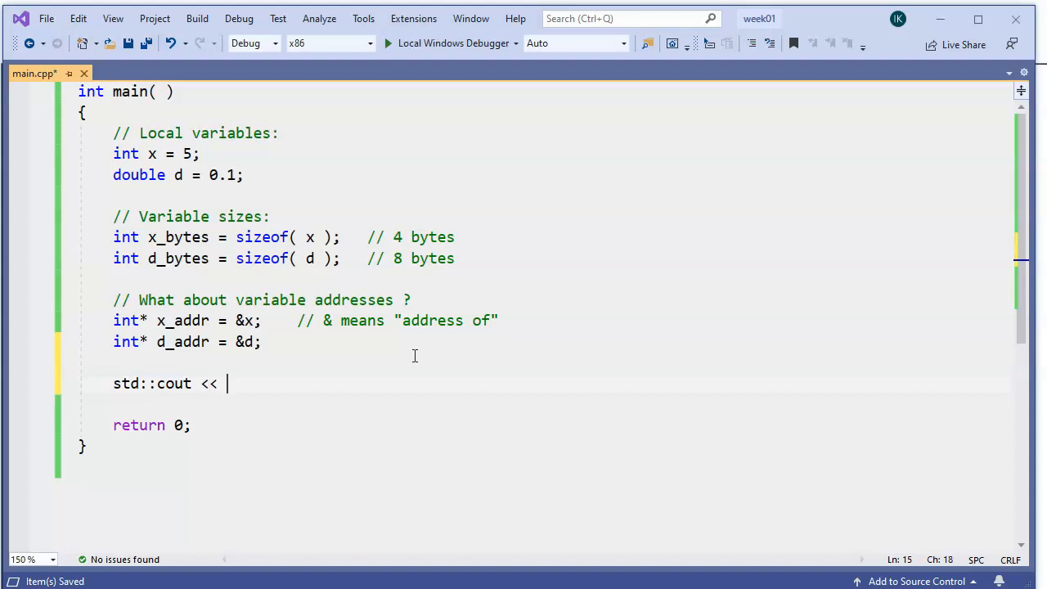
pyautogui.write('xaddr <><')
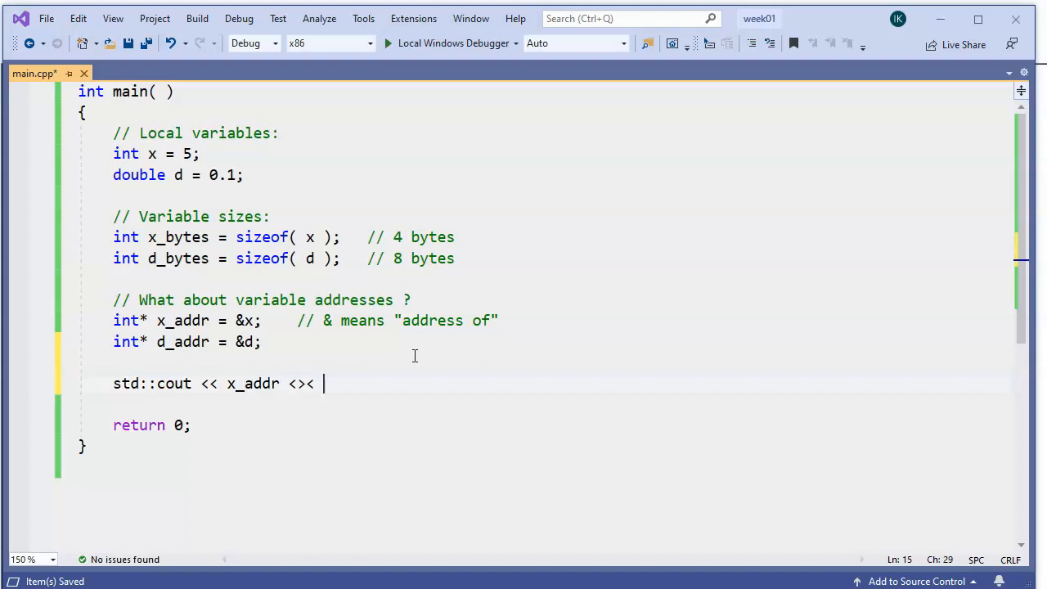
pyautogui.press('backspace')
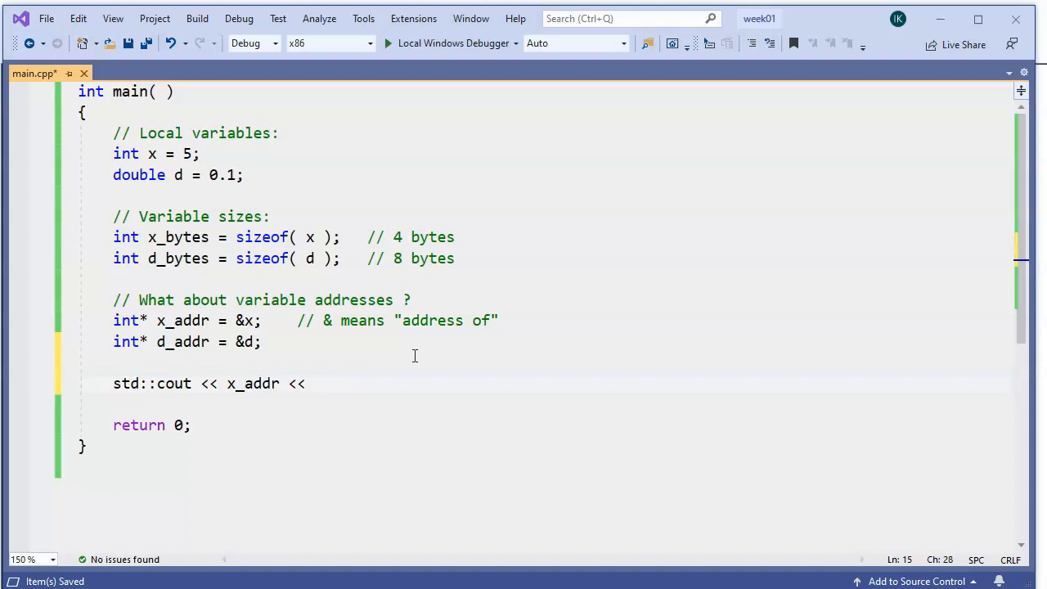
pyautogui.write('"\\')
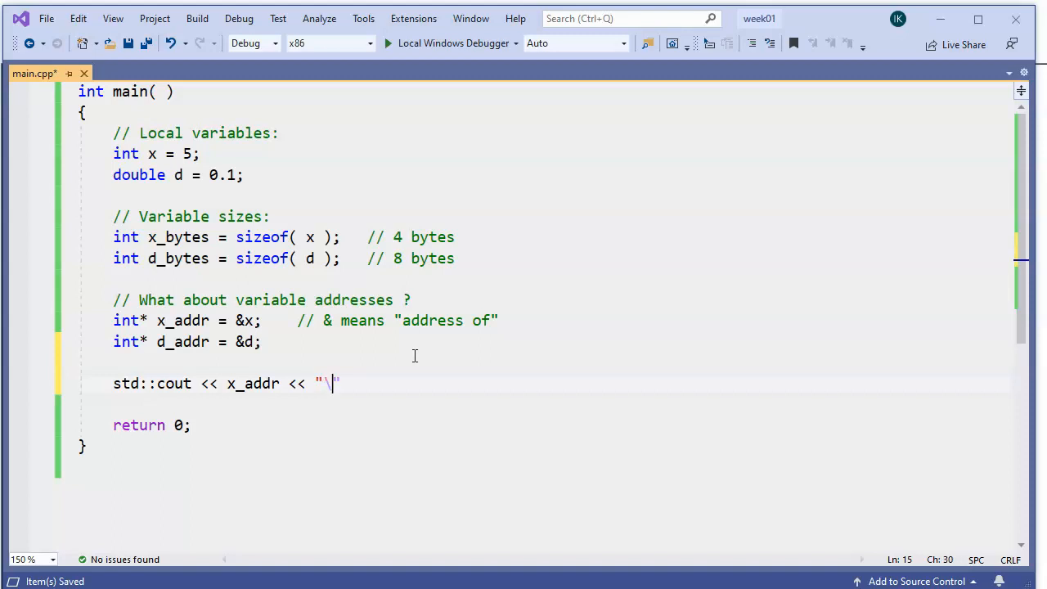
pyautogui.write('n')
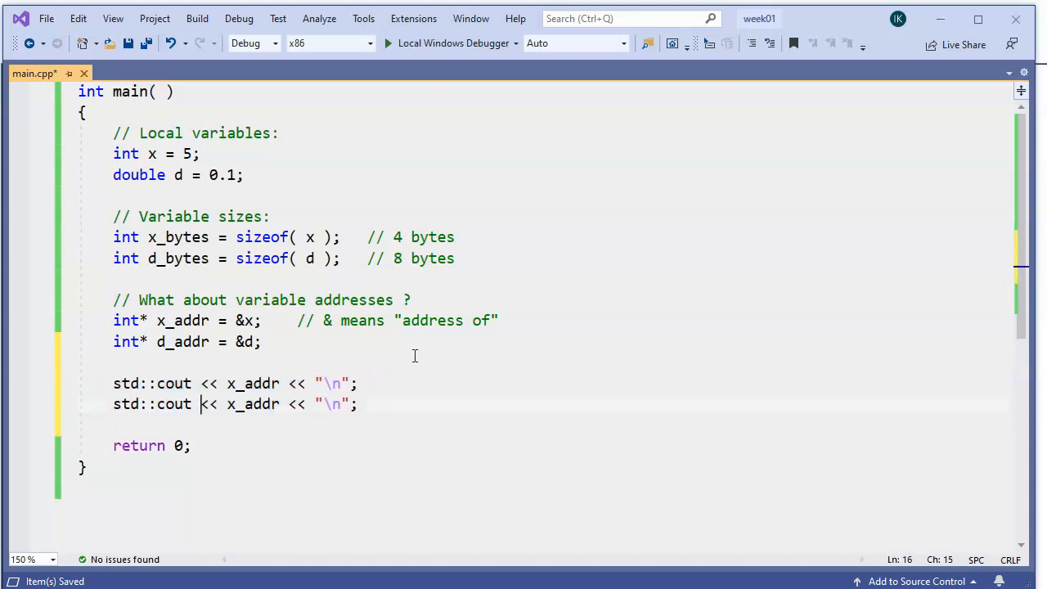
pyautogui.doubleClick(230, 404)
pyautogui.write('d')
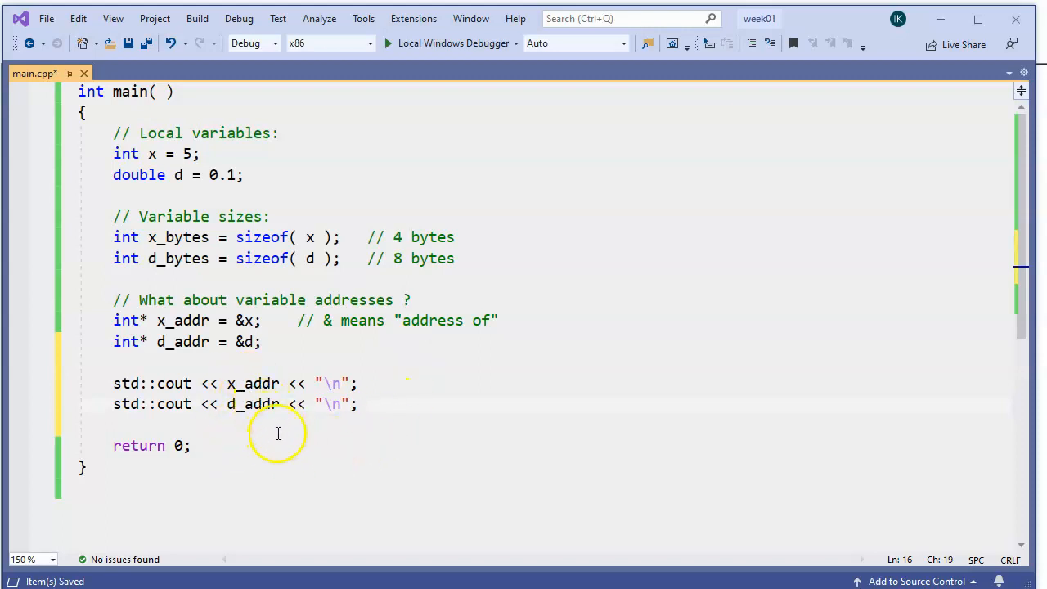
pyautogui.doubleClick(173, 383)
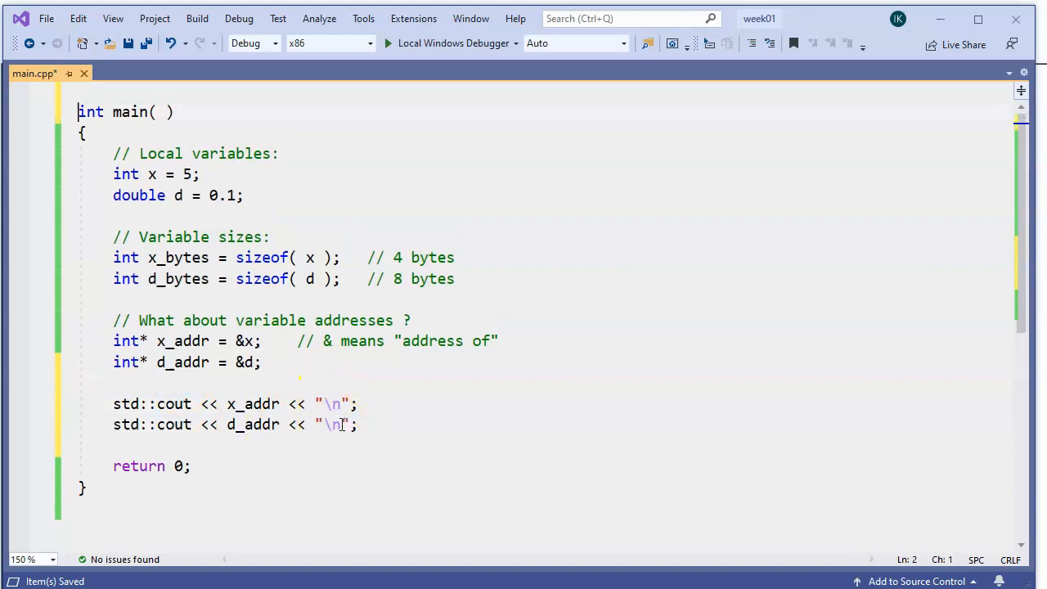
# Insert #include <iostream> and a blank line at the top of main.cpp, then save.
pyautogui.write('#inc')
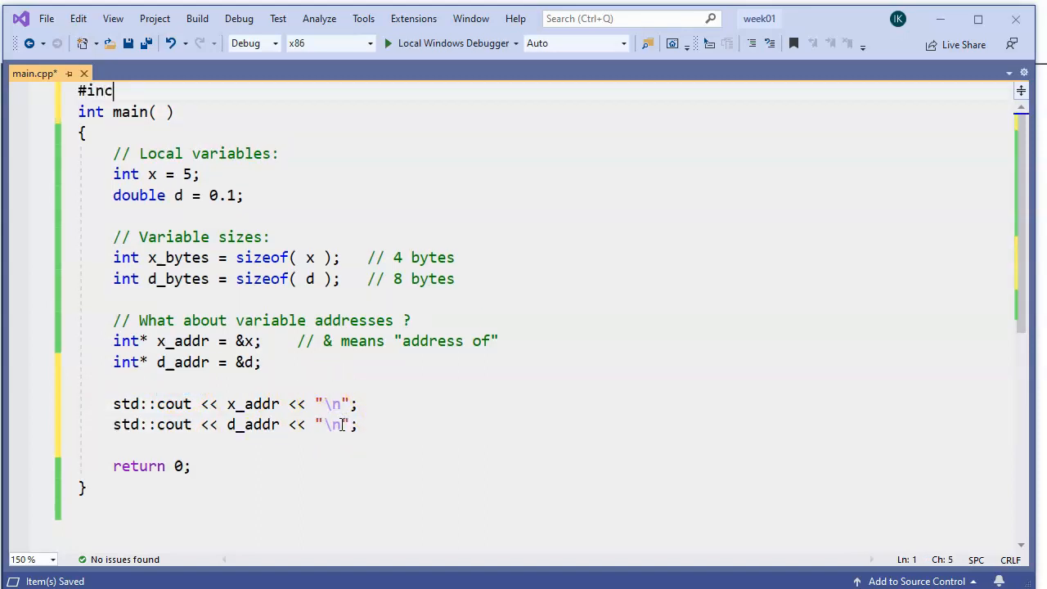
pyautogui.write('lude <>')
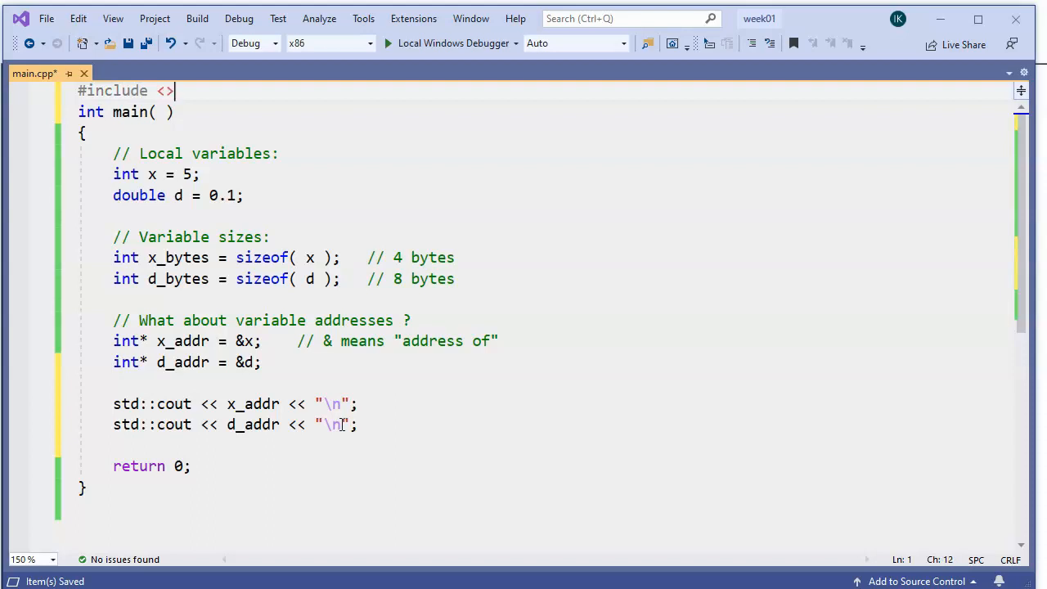
pyautogui.write('iostre')
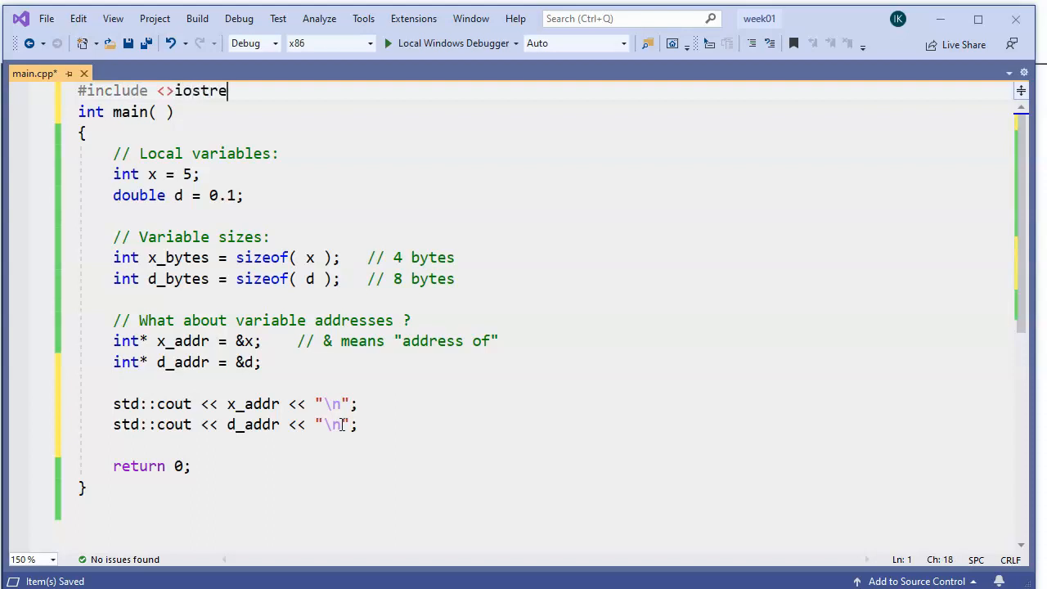
pyautogui.write('am>')
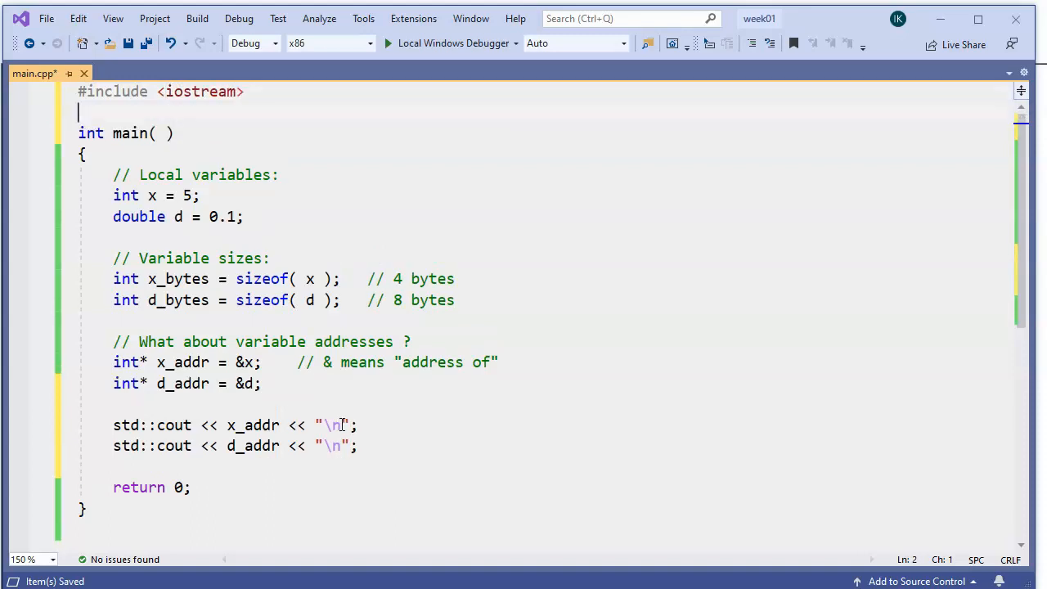
pyautogui.press('ctrl+s')
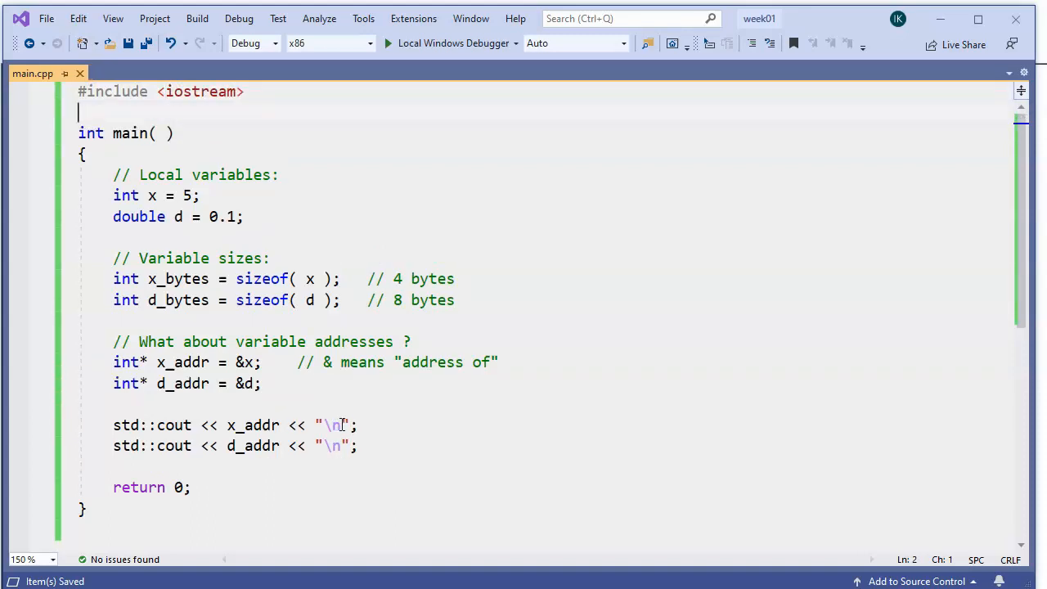
# Build the solution and jump to the C2440 double*-to-int* error on line 15.
pyautogui.click(197, 18)
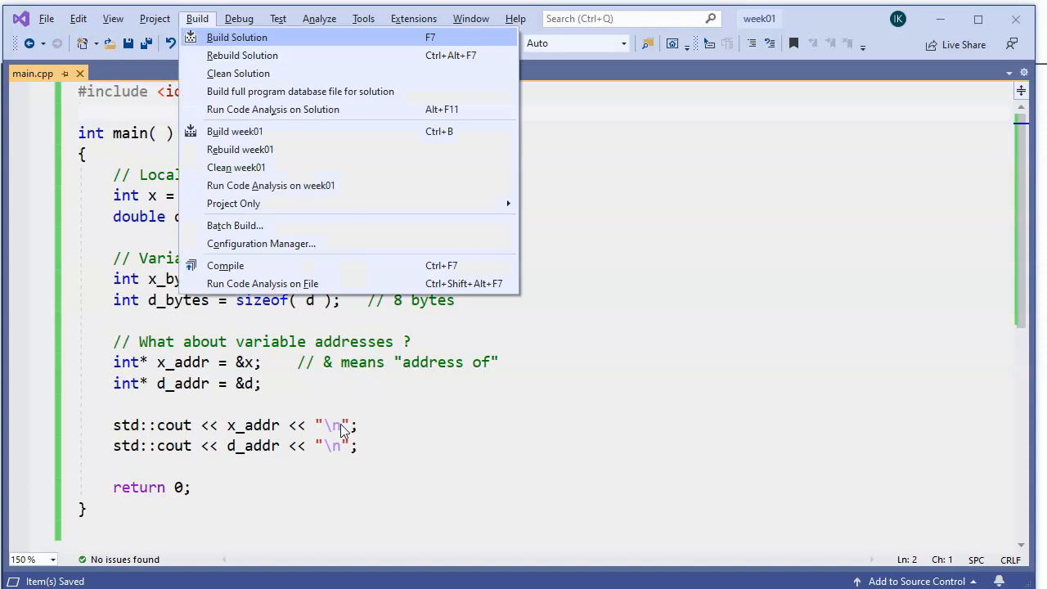
pyautogui.click(236, 37)
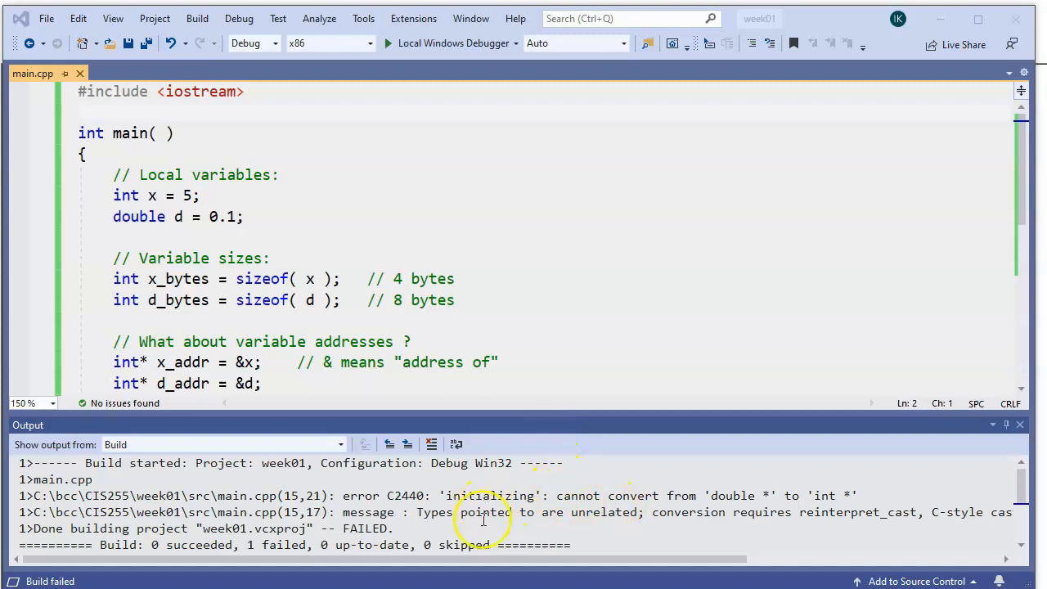
pyautogui.moveTo(470, 503)
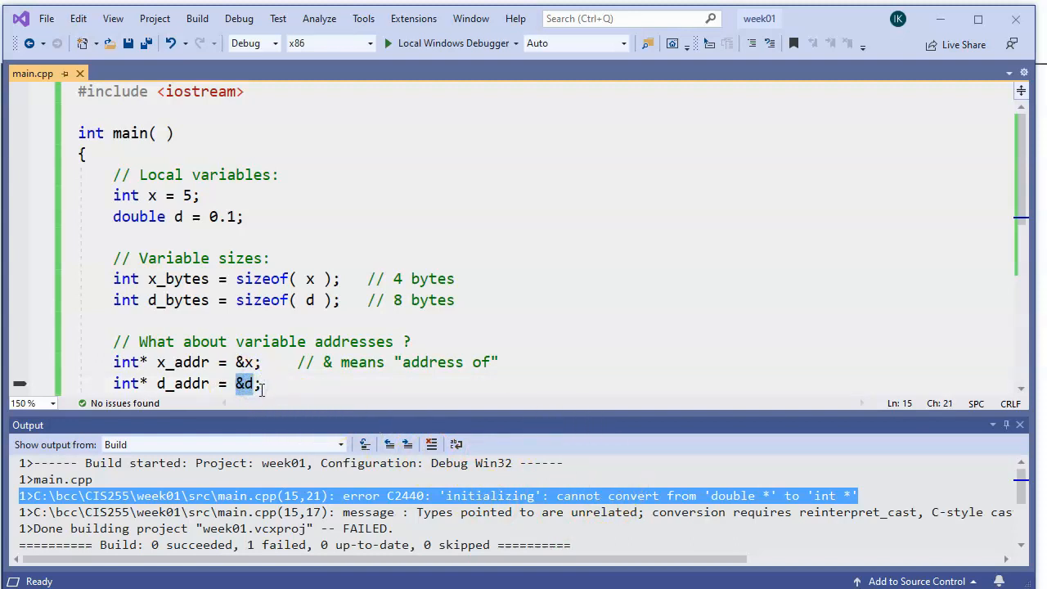
pyautogui.doubleClick(184, 382)
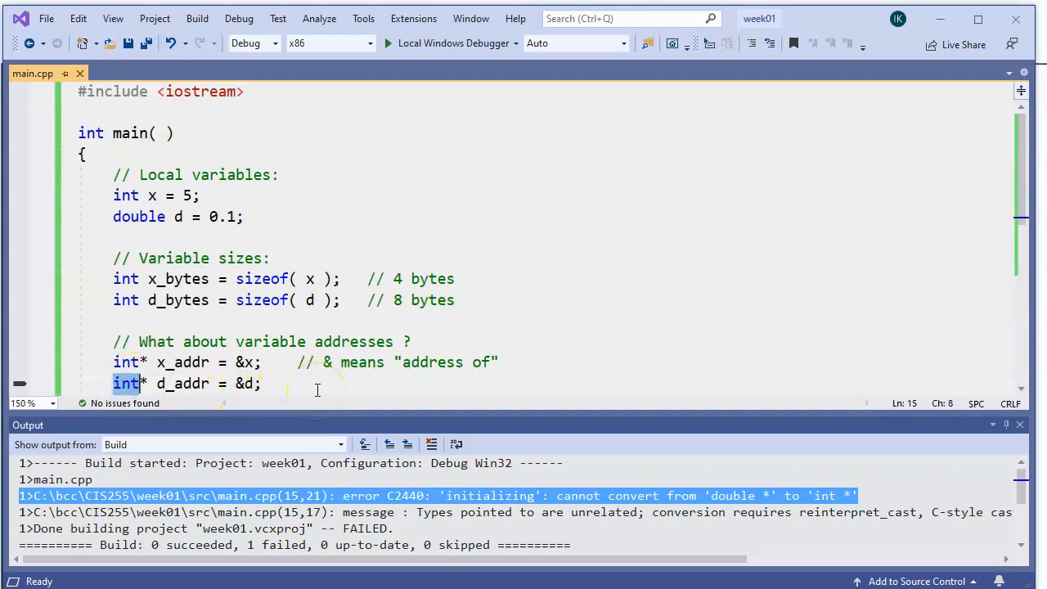
# Change the d_addr declaration to double* d_addr = &d.
pyautogui.write('double')
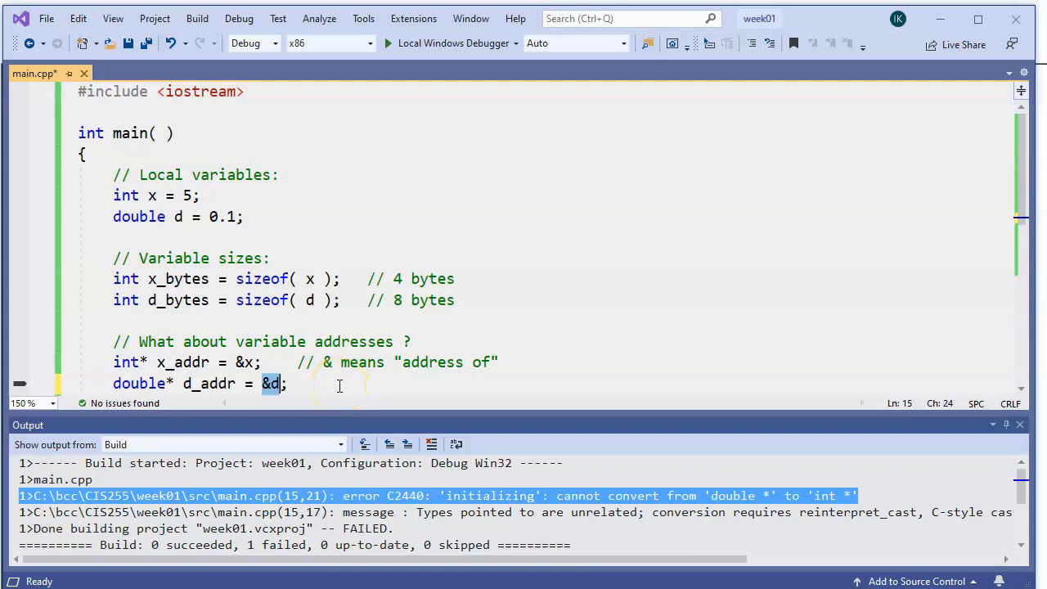
pyautogui.doubleClick(208, 383)
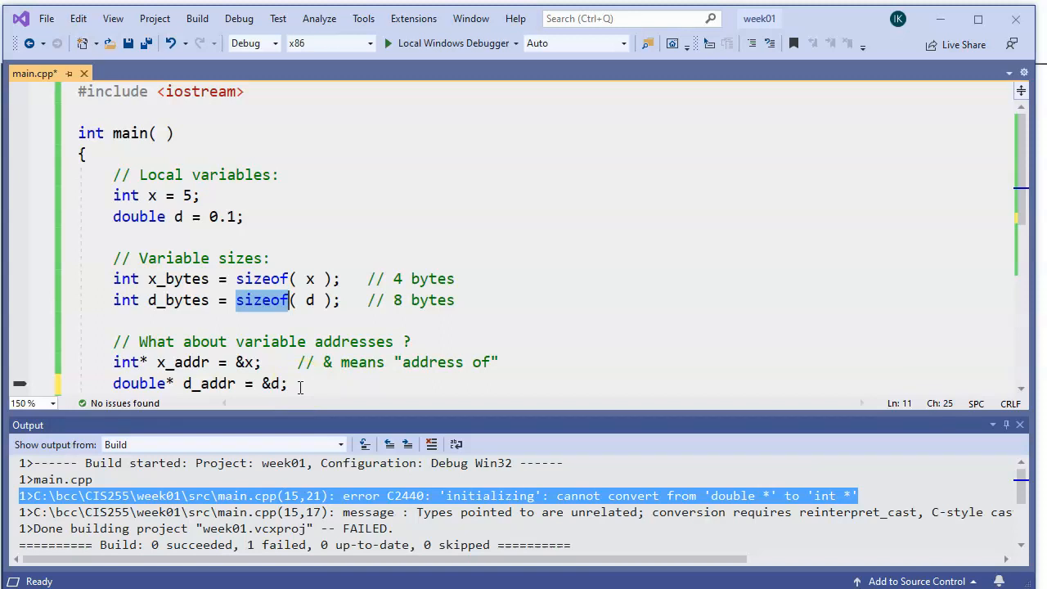
# Rebuild the solution, producing week01.exe in the Debug Win32 configuration.
pyautogui.click(196, 18)
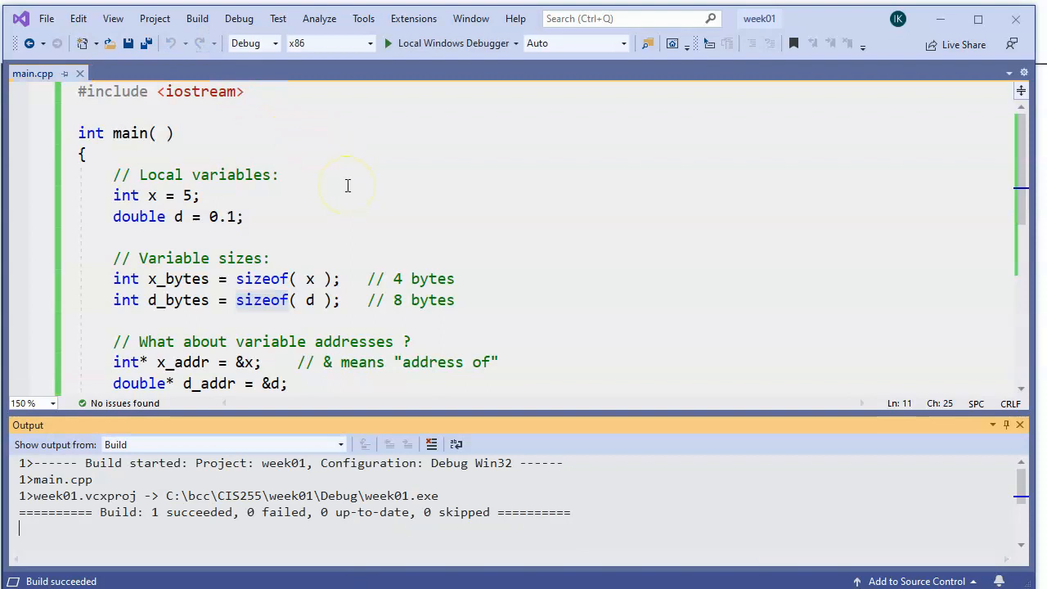
pyautogui.moveTo(388, 235)
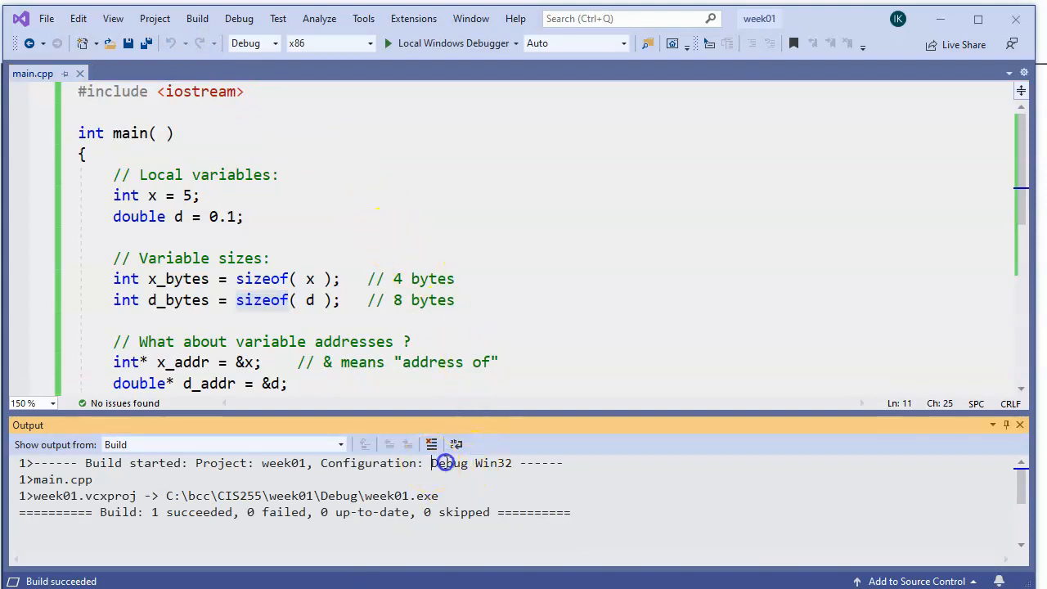
pyautogui.doubleClick(470, 463)
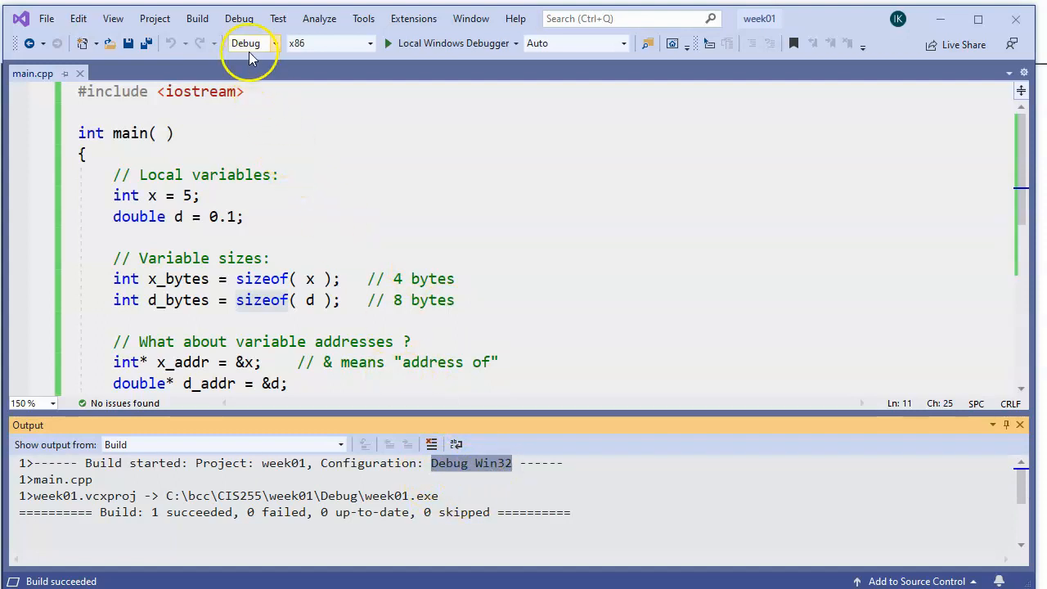
pyautogui.moveTo(245, 44)
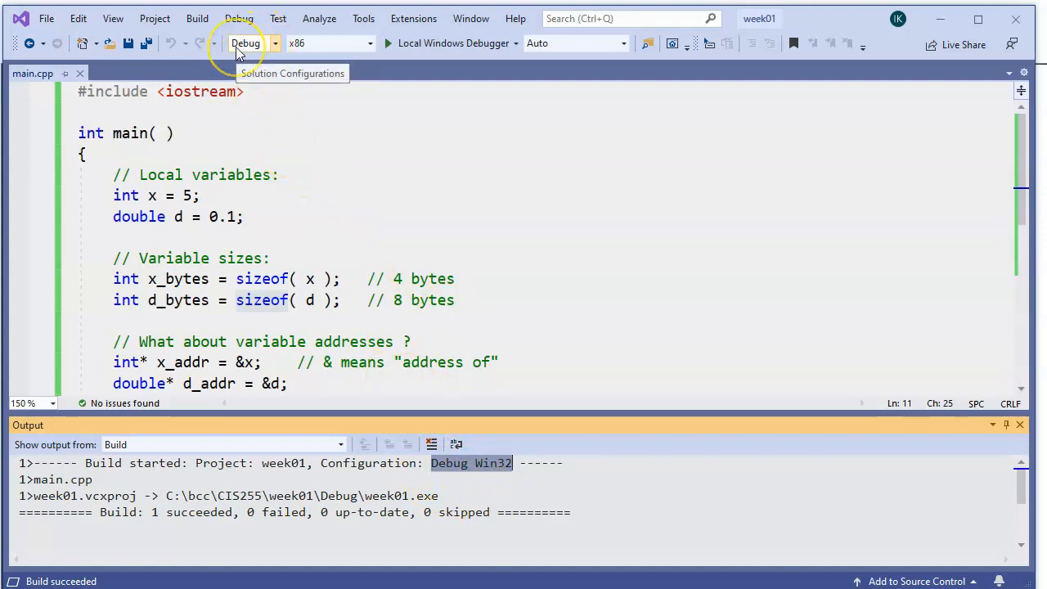
pyautogui.moveTo(245, 61)
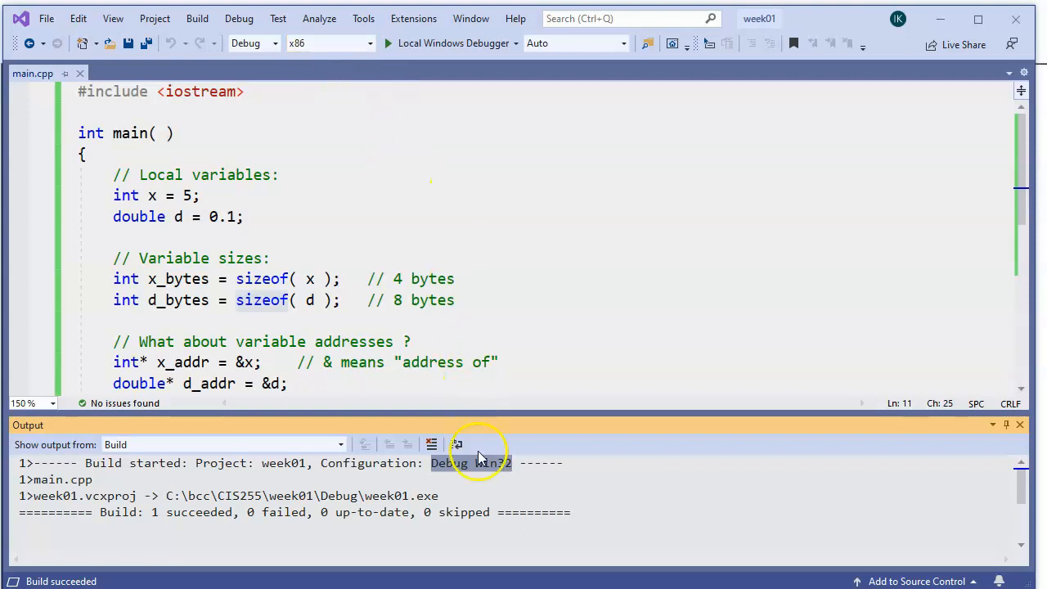
pyautogui.moveTo(474, 431)
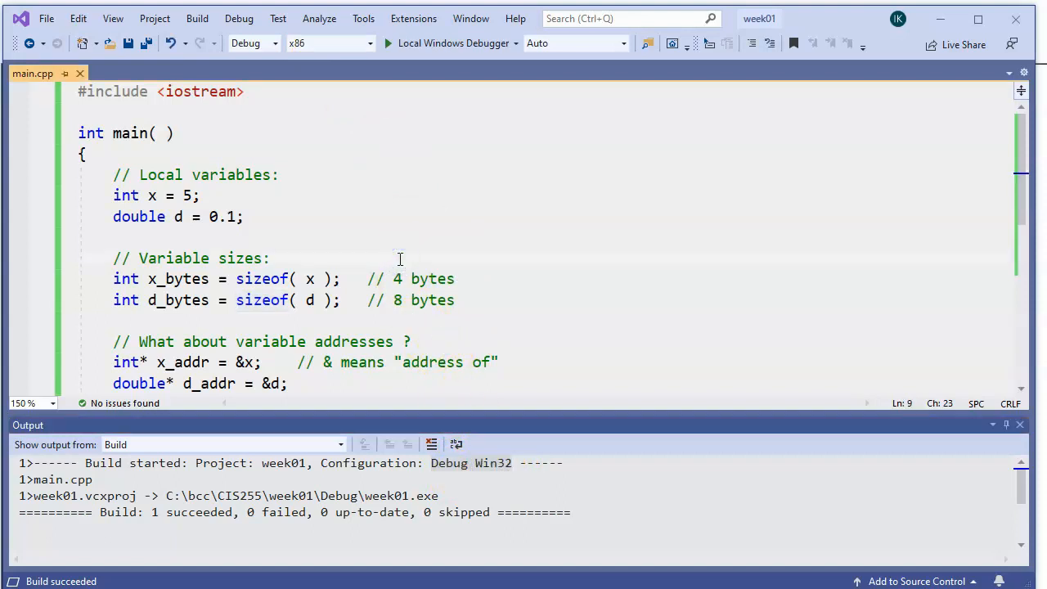
# Run the x86 program with Start Without Debugging to see the two printed addresses.
pyautogui.click(239, 18)
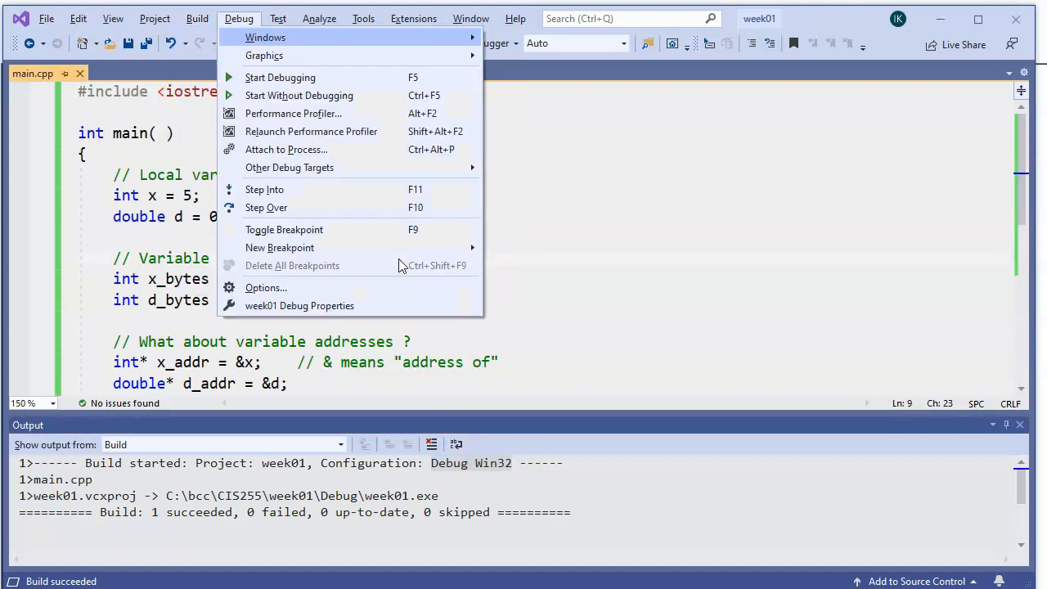
pyautogui.moveTo(299, 95)
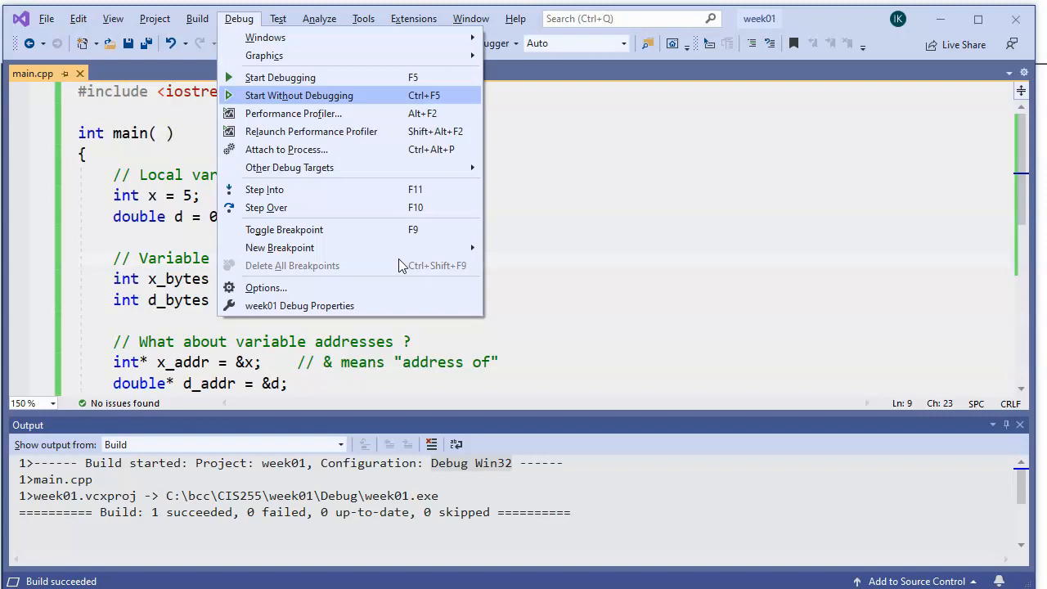
pyautogui.click(299, 95)
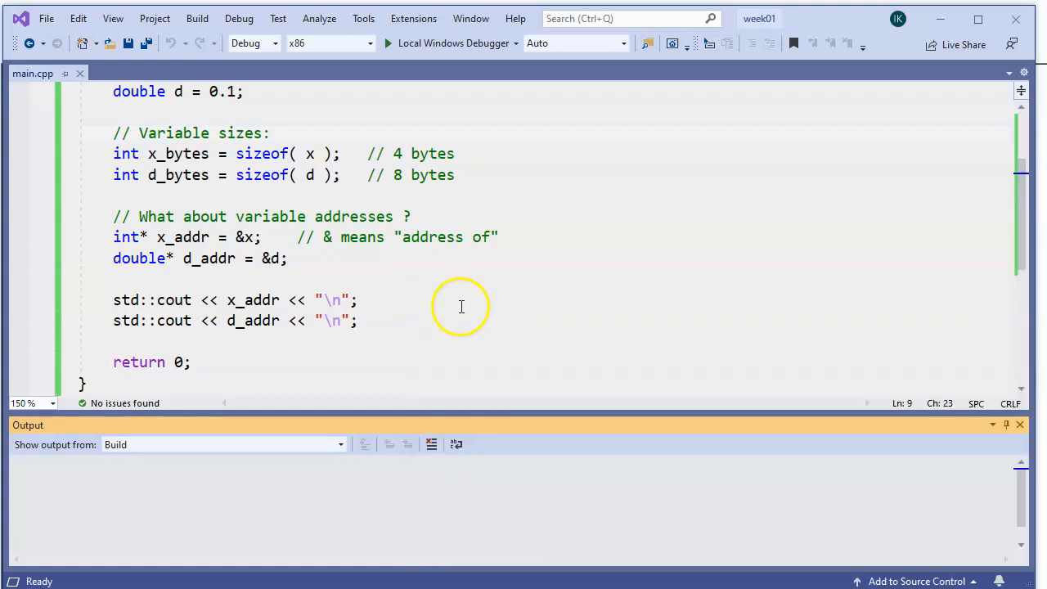
pyautogui.moveTo(438, 269)
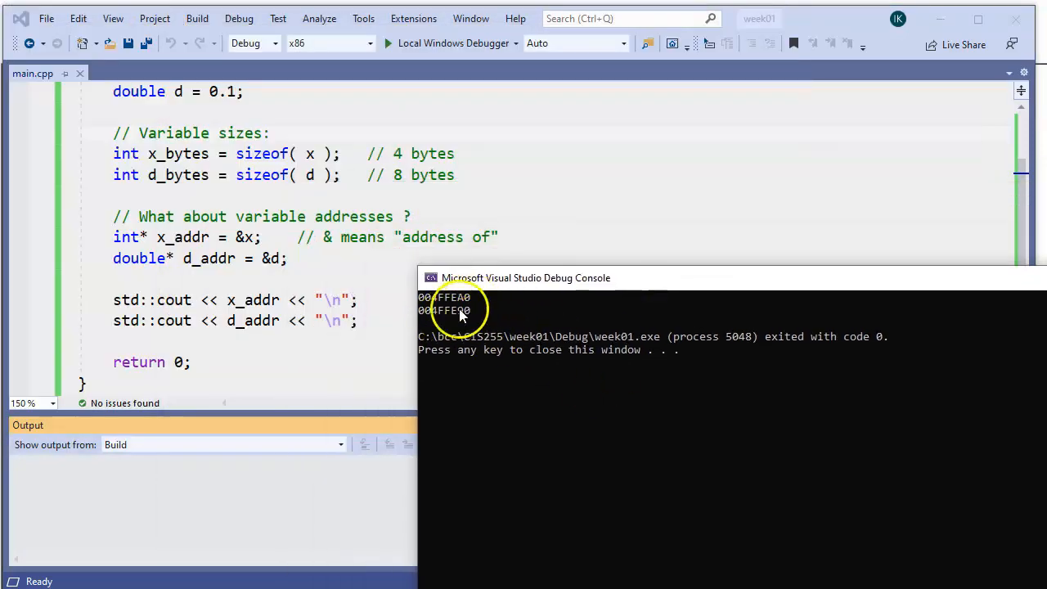
pyautogui.moveTo(507, 323)
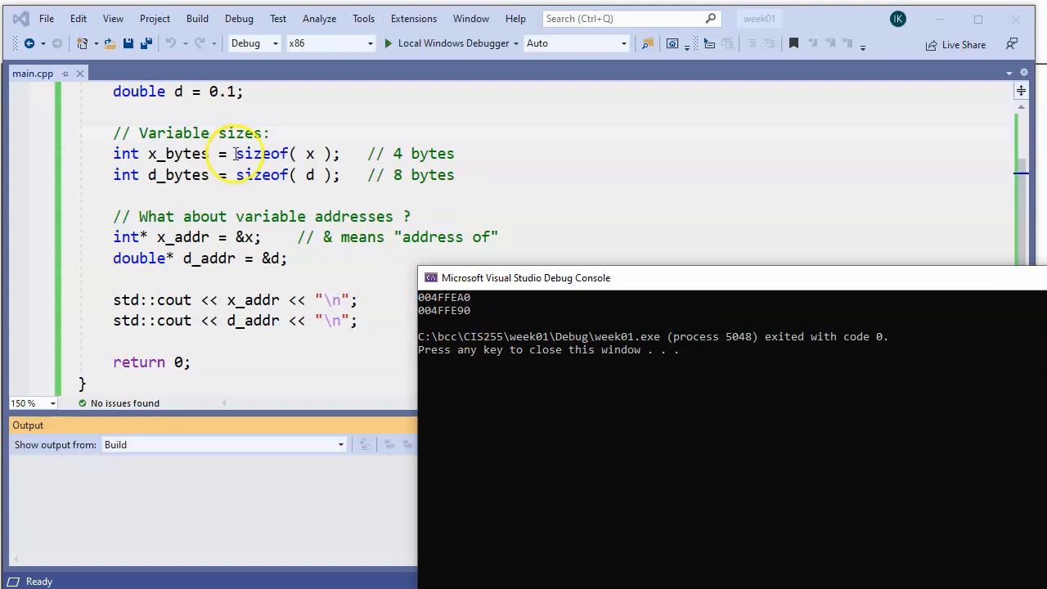
pyautogui.moveTo(474, 315)
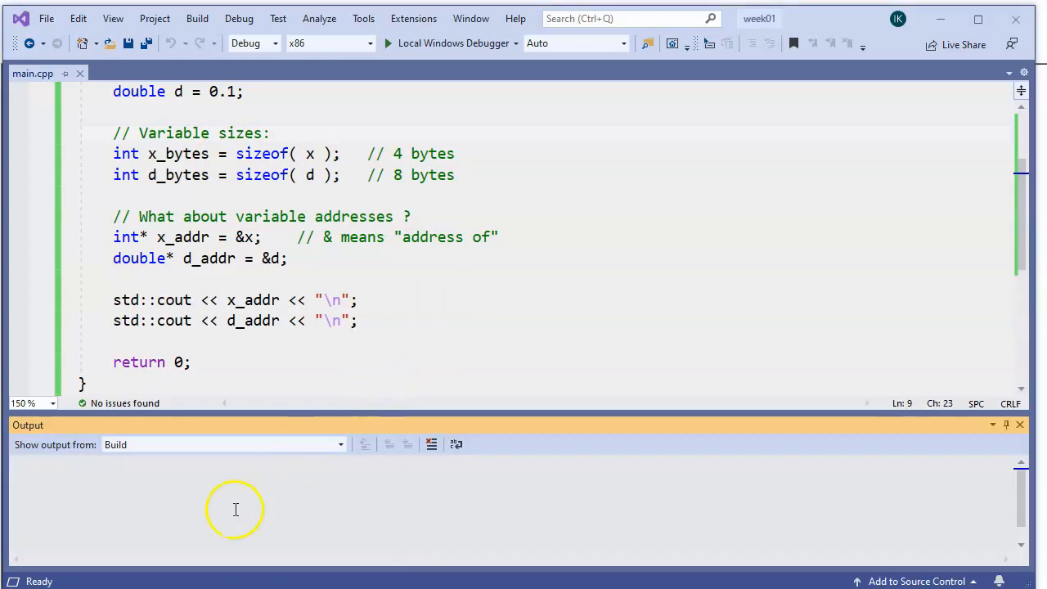
pyautogui.moveTo(298, 341)
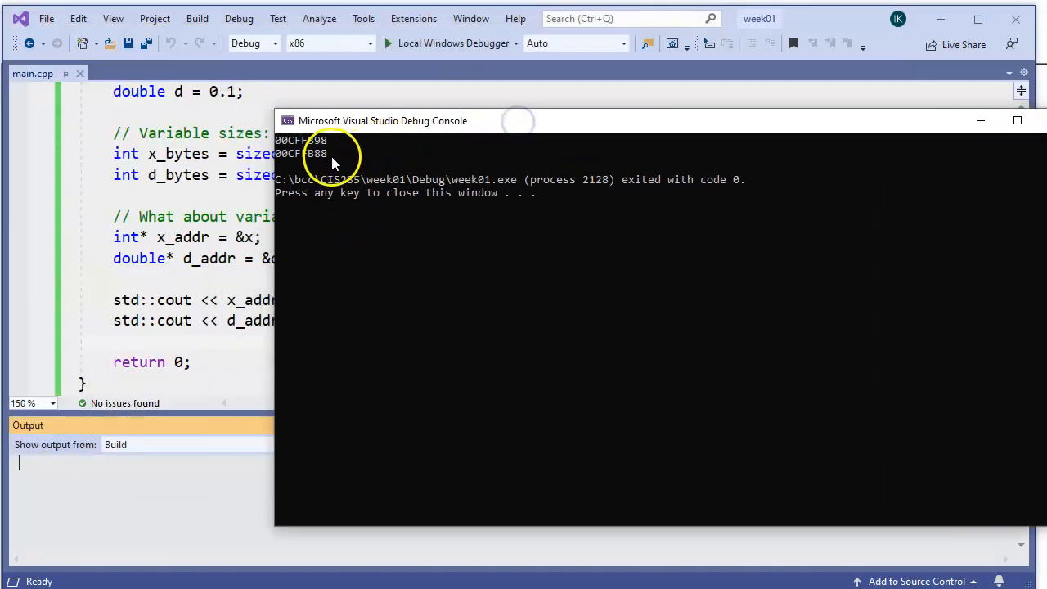
# Paste the x86 addresses 00CFFB98 and 00CFFB88 as comments below the cout lines.
pyautogui.click(352, 159)
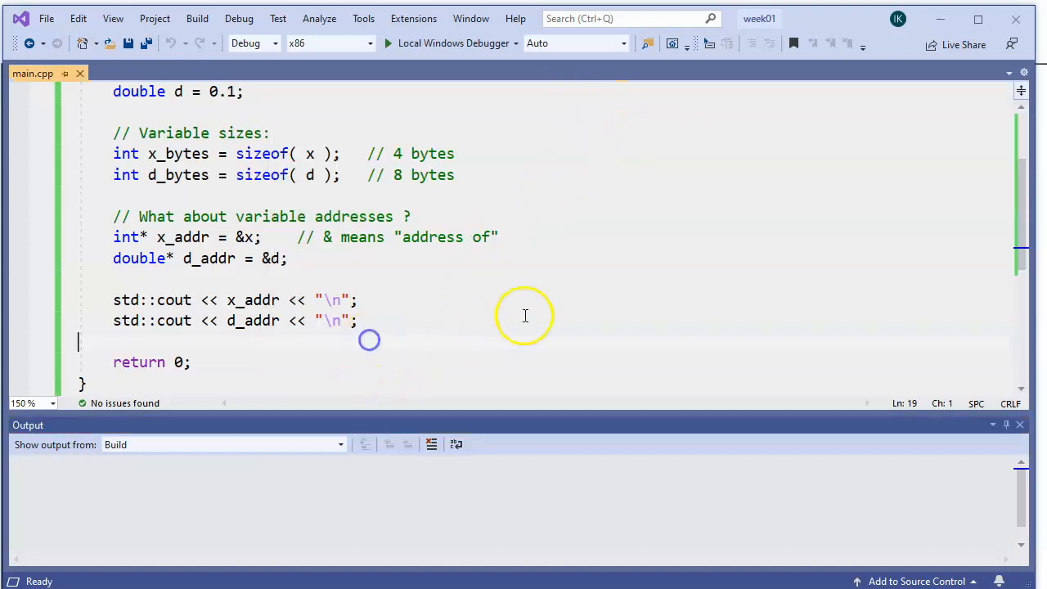
pyautogui.press('enter')
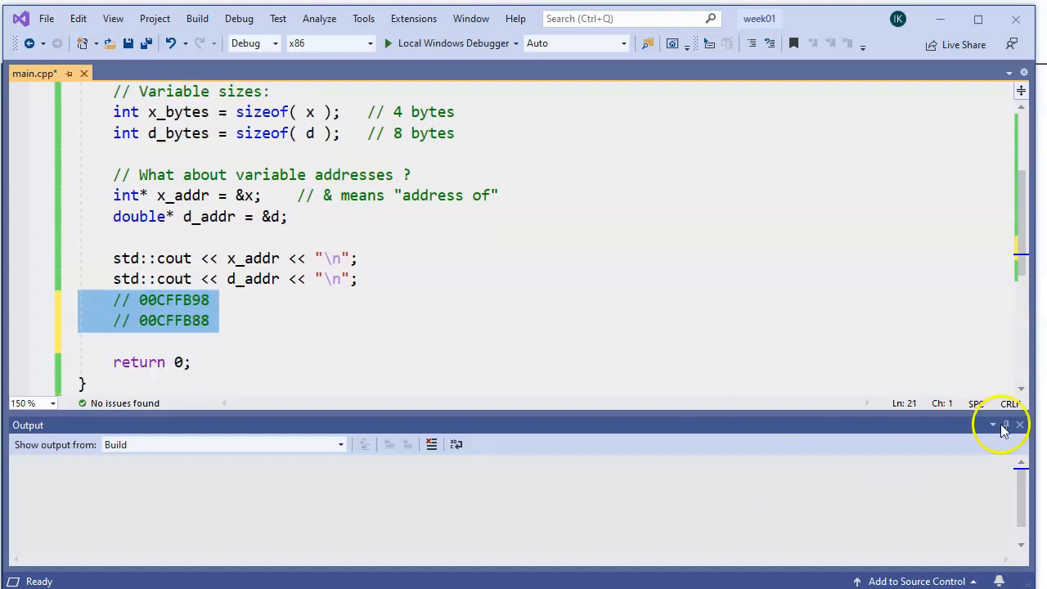
pyautogui.click(1019, 423)
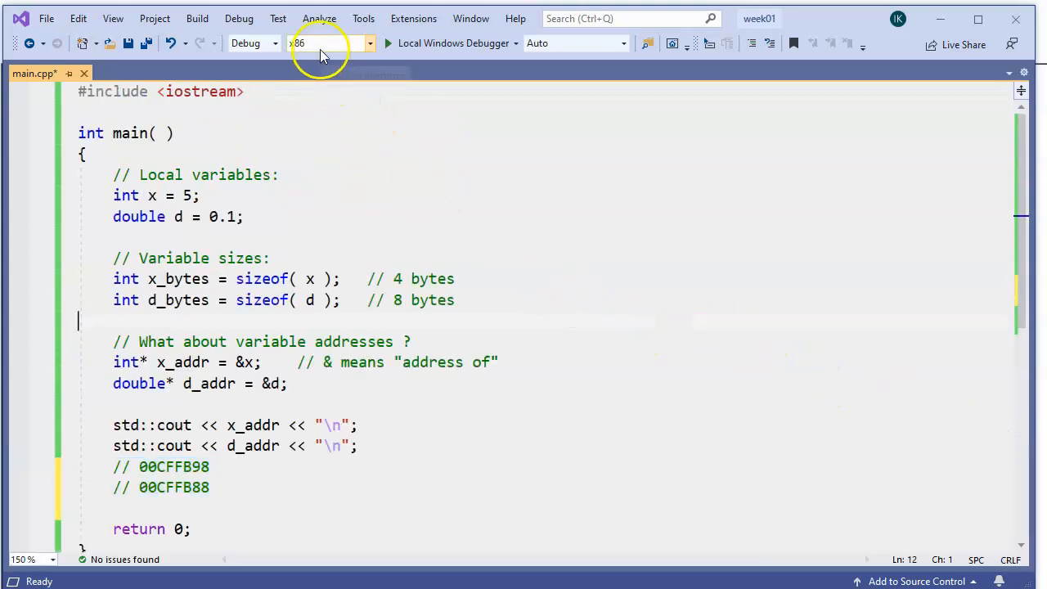
pyautogui.moveTo(327, 42)
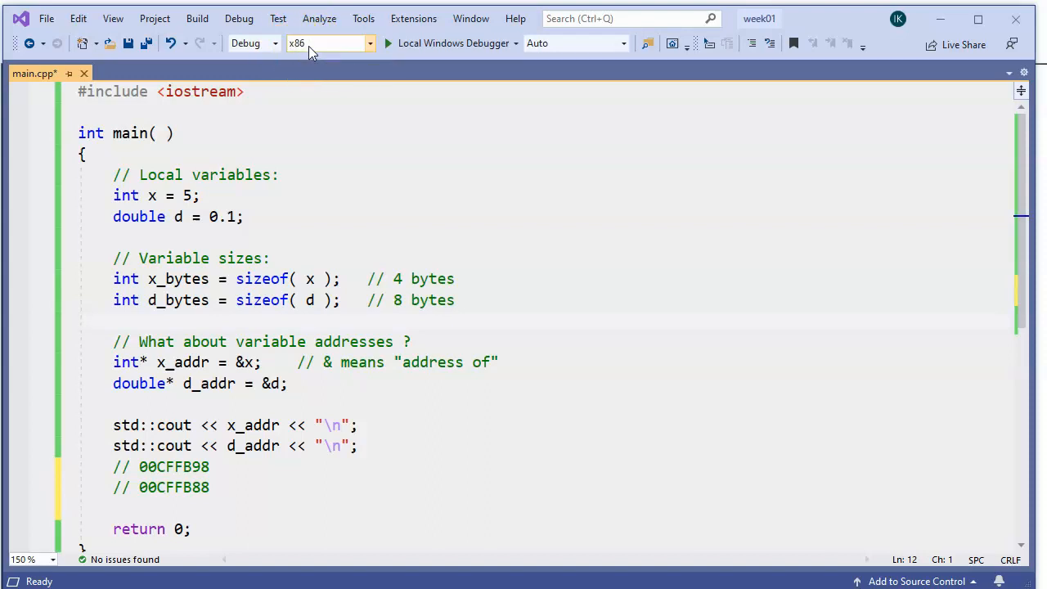
# Switch the solution platform from x86 to x64, then build and run.
pyautogui.click(328, 42)
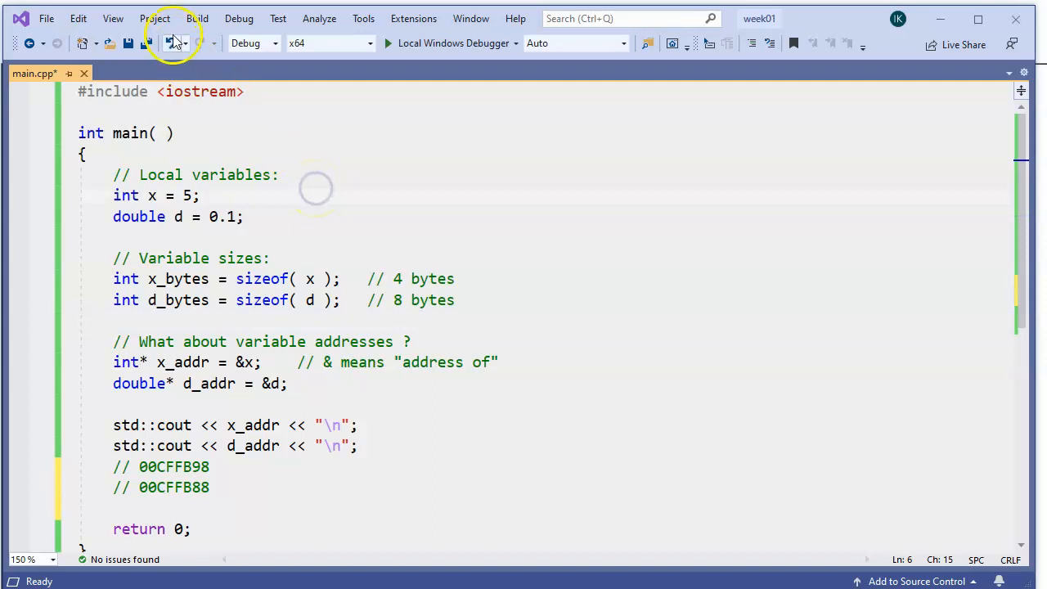
pyautogui.click(173, 42)
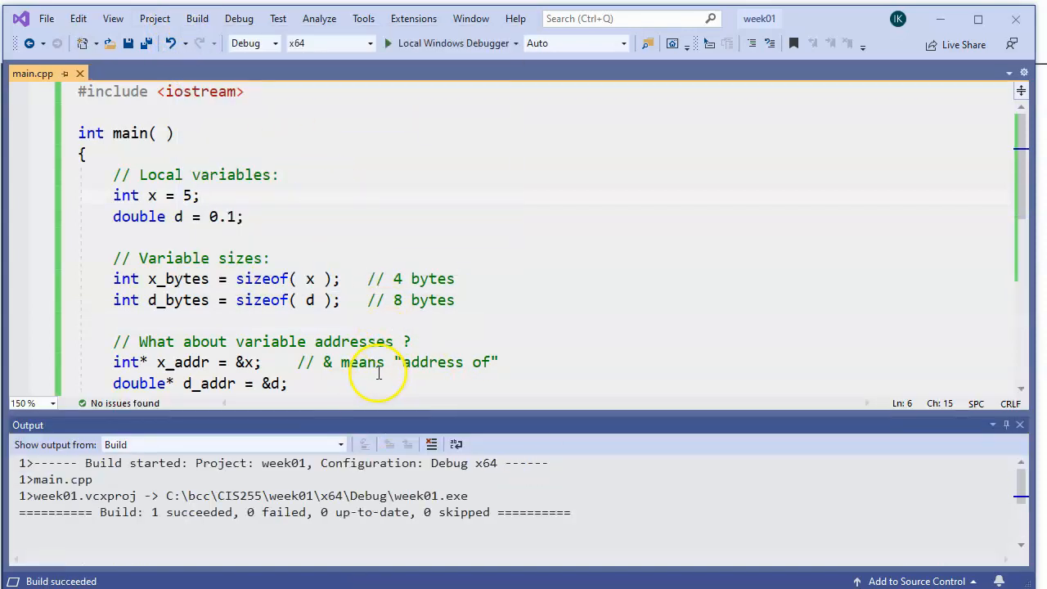
pyautogui.click(200, 195)
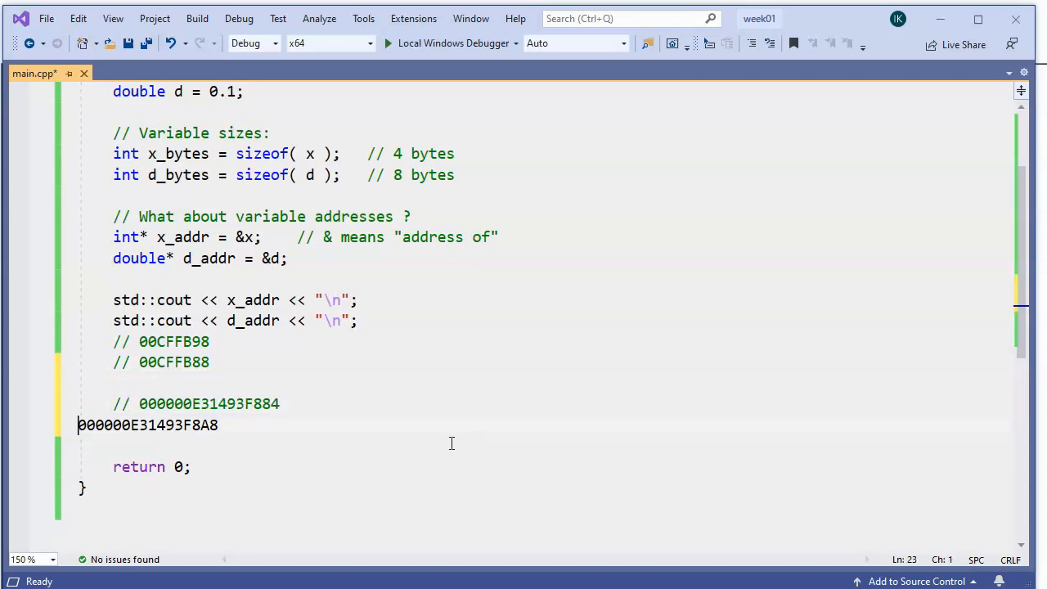
# Comment out the x64 addresses 000000E3 1493F884 and 000000E3 1493F8A8 below the x86 comments.
pyautogui.write('//')
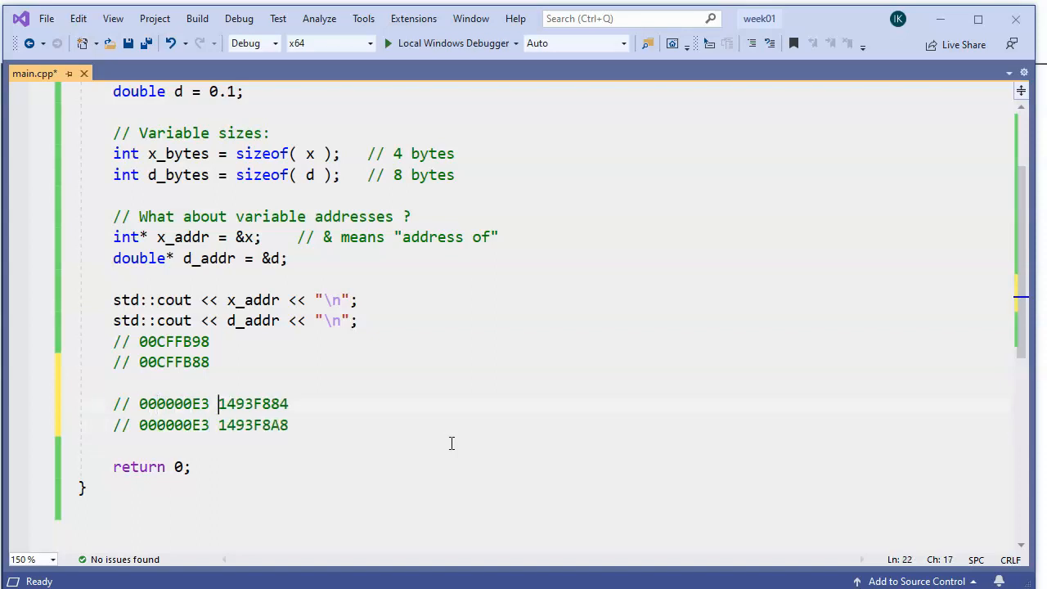
pyautogui.click(209, 361)
pyautogui.write(' -')
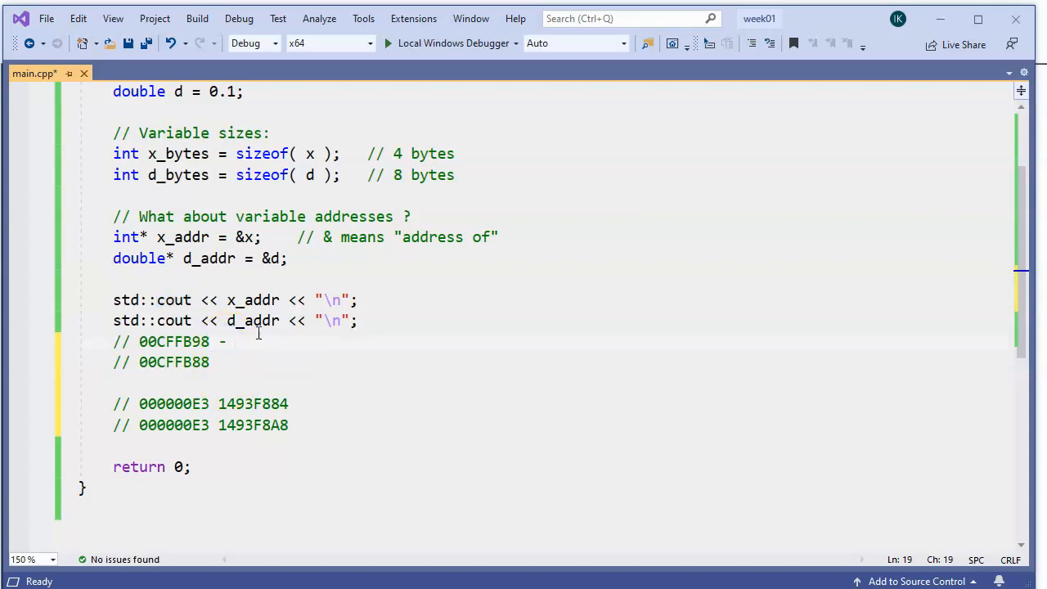
# Label the first x86 comment '- 32-bit addresses' and the first x64 comment '- 64 bit addresses'.
pyautogui.write('32-')
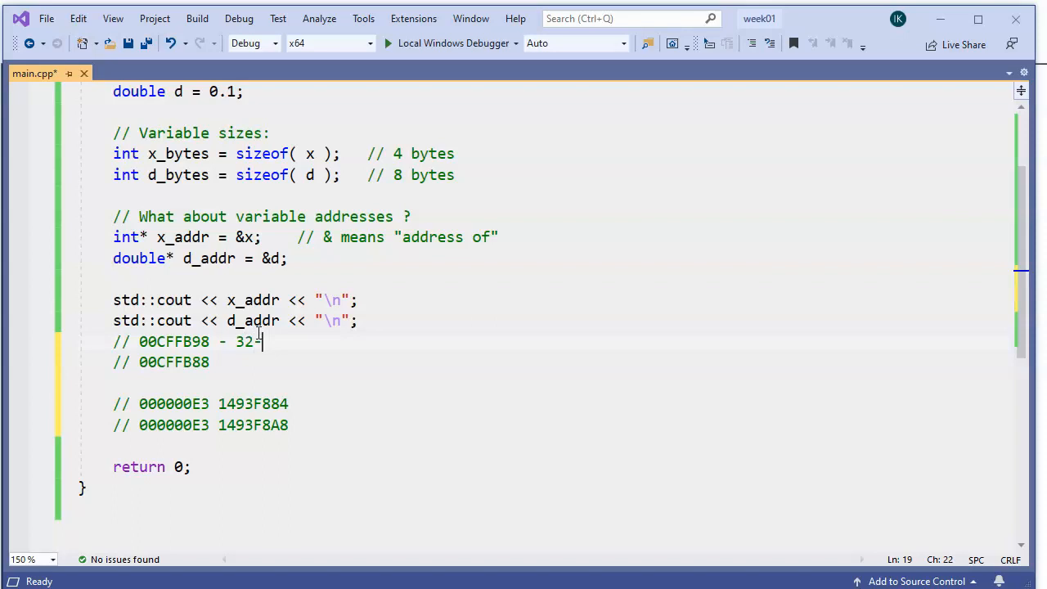
pyautogui.write('bit addre')
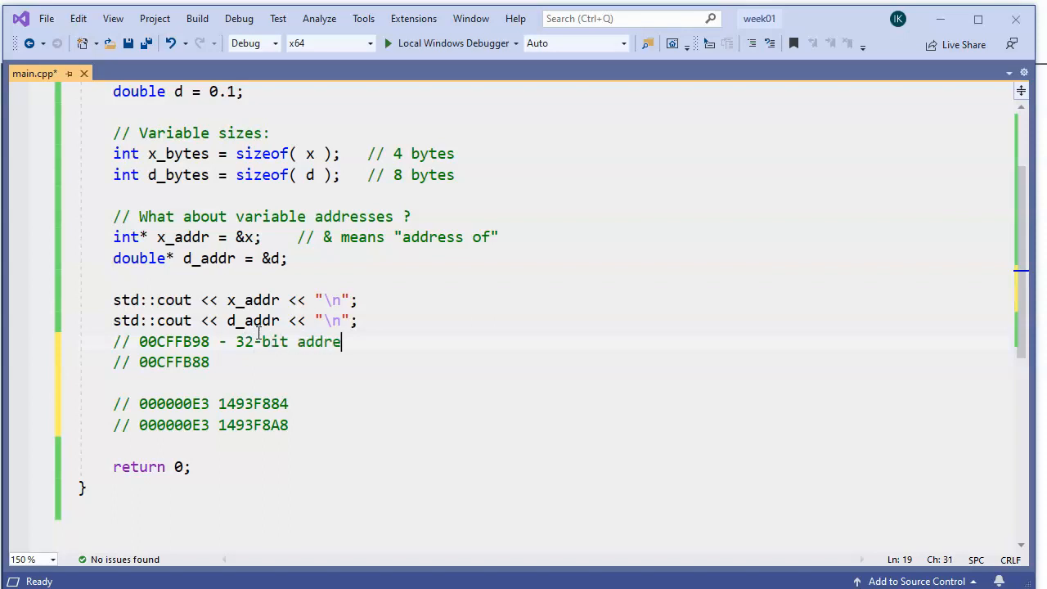
pyautogui.write('sses')
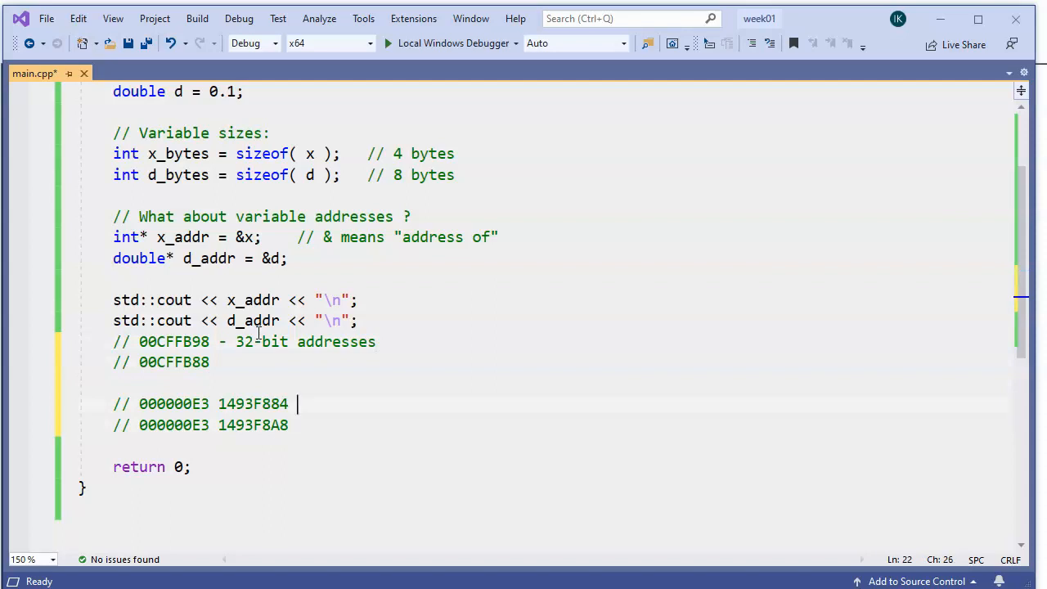
pyautogui.write('- 64 bit')
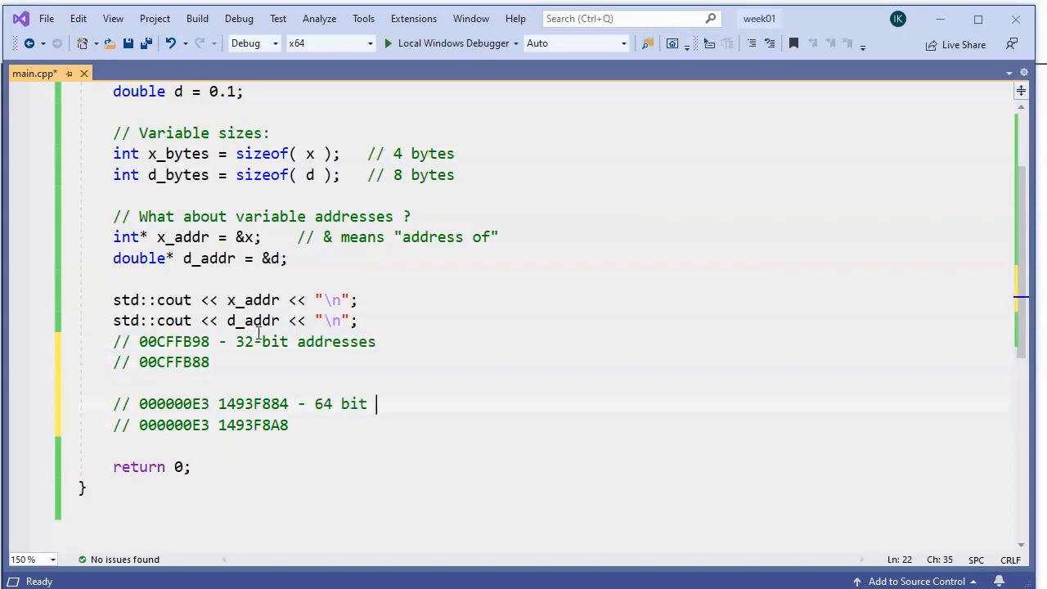
pyautogui.write('addreses')
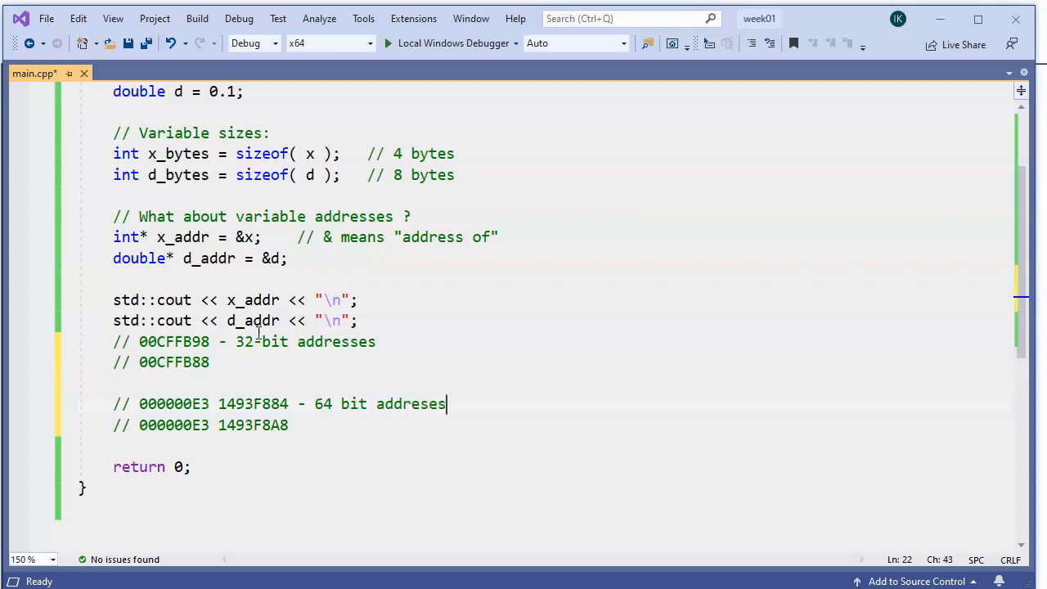
pyautogui.write('s')
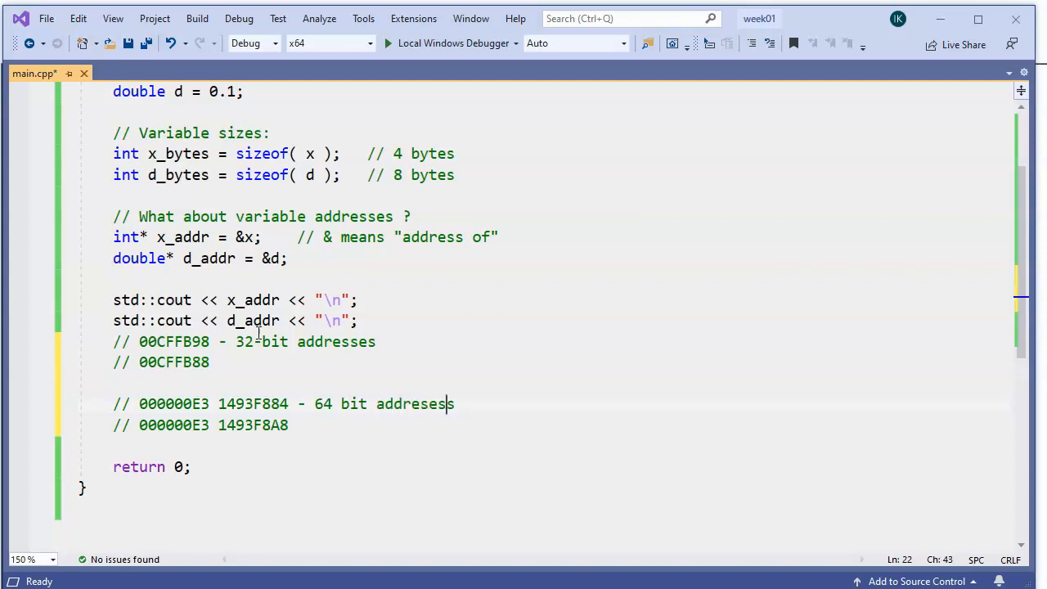
pyautogui.write('s')
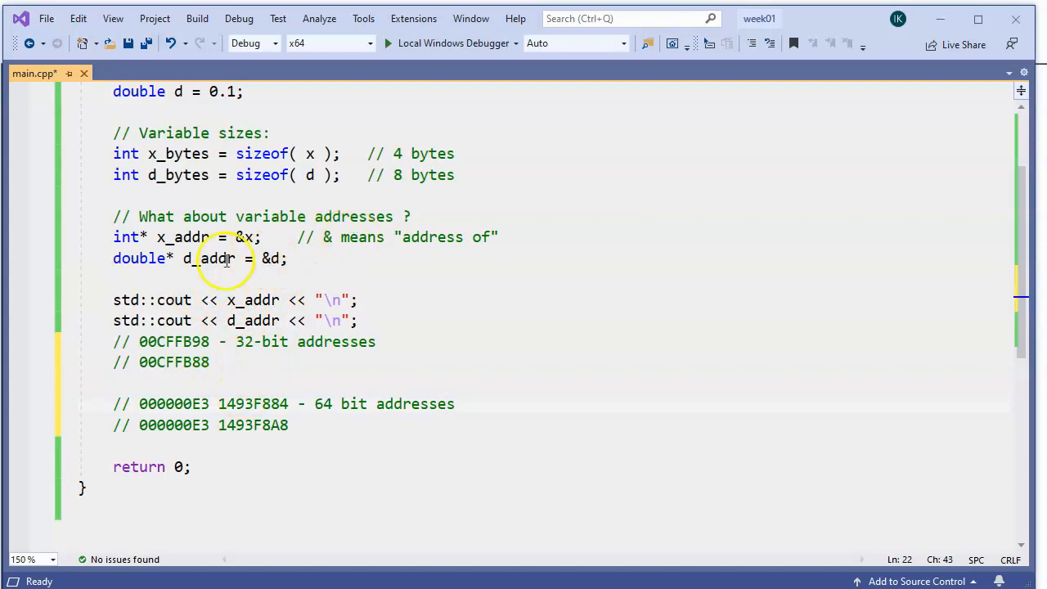
pyautogui.doubleClick(182, 236)
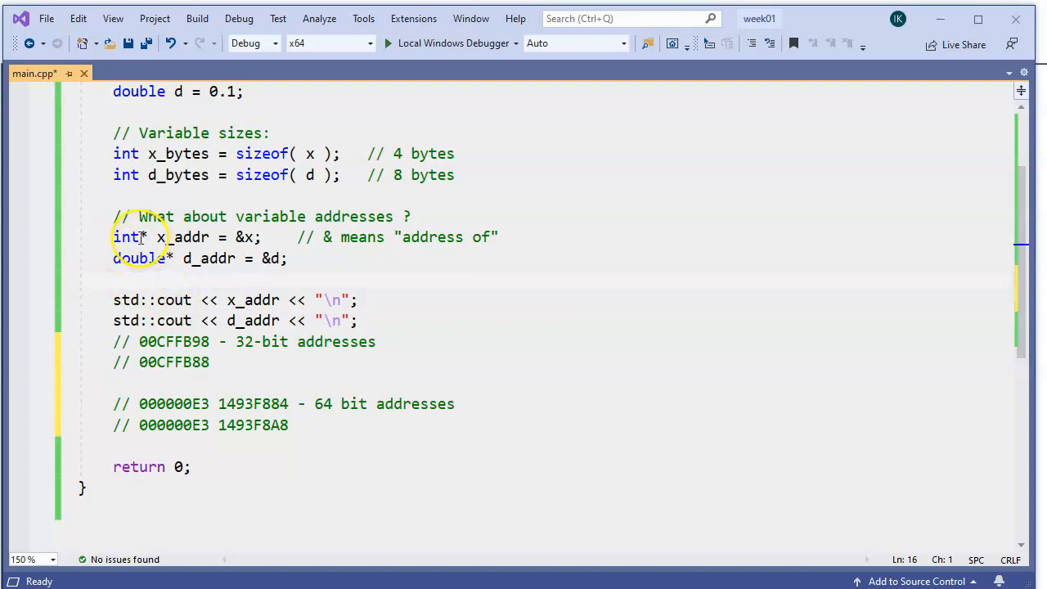
pyautogui.doubleClick(125, 236)
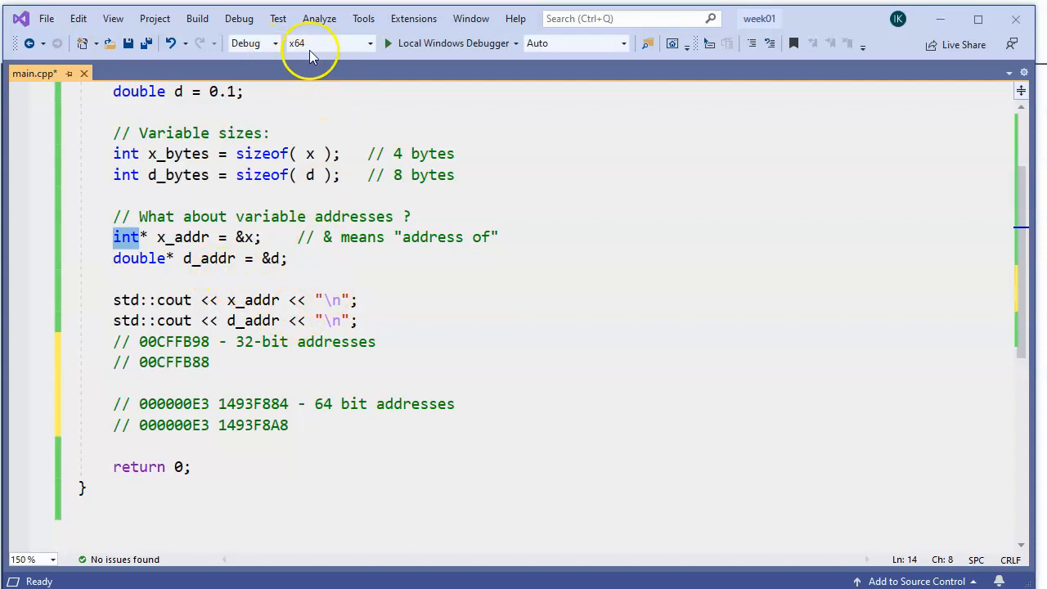
pyautogui.click(184, 341)
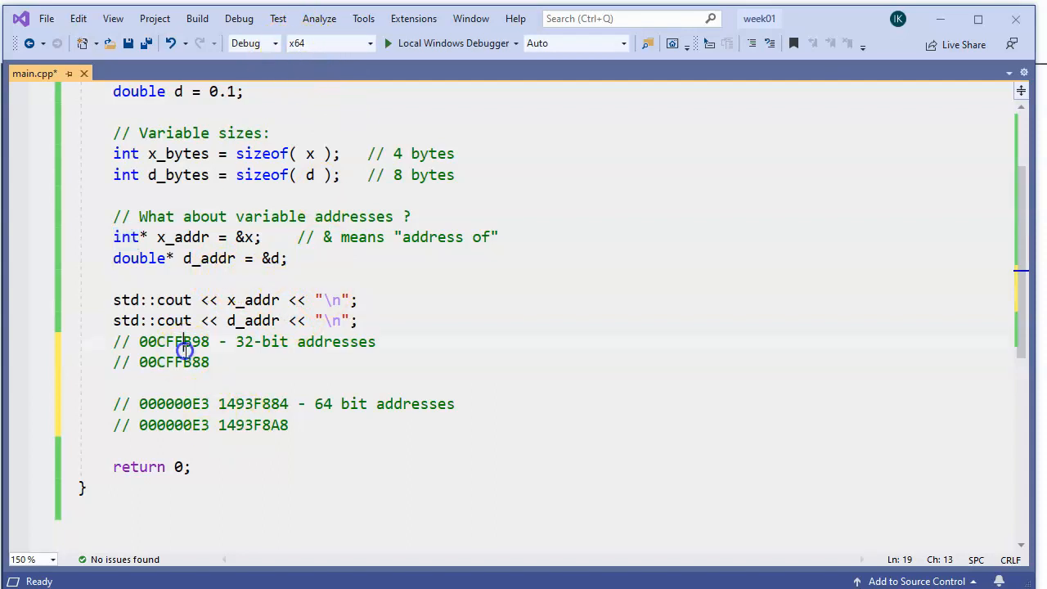
pyautogui.doubleClick(172, 341)
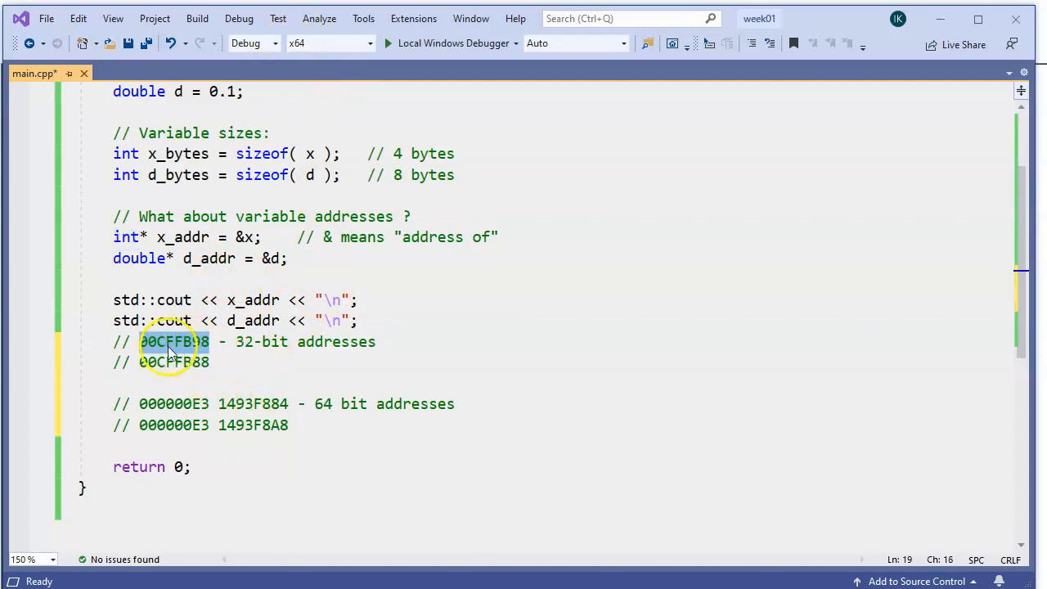
pyautogui.moveTo(304, 342)
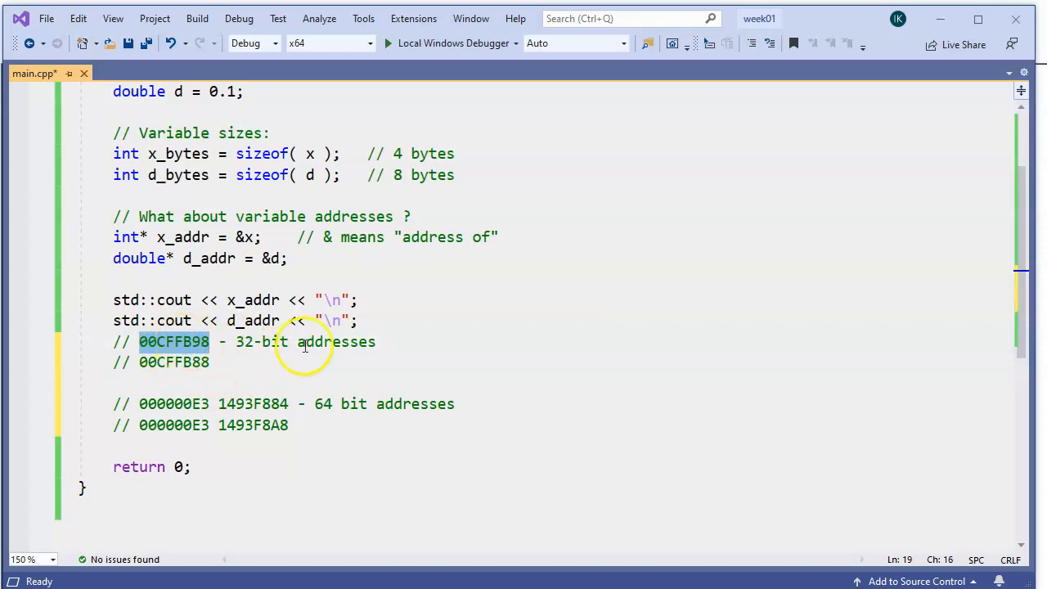